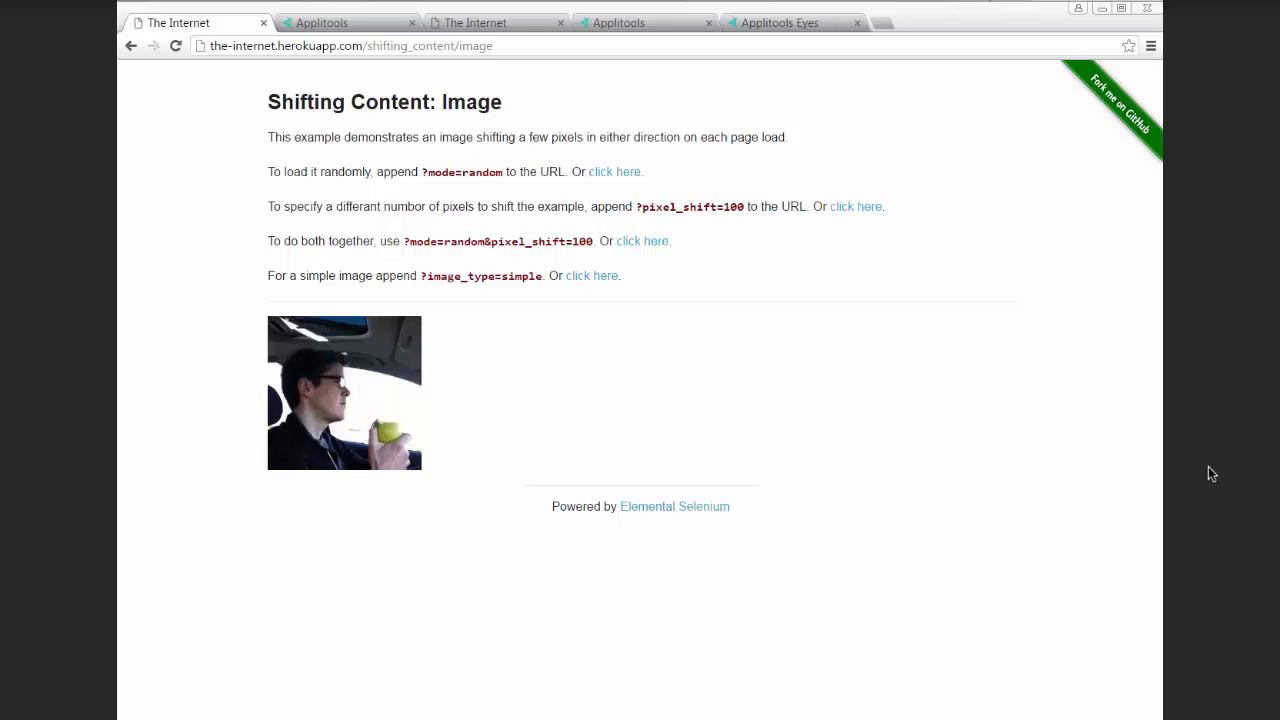
Reload the shifting image page twice, then view the image test result in Applitools.
{"action": "left_click", "coordinate": [176, 46]}
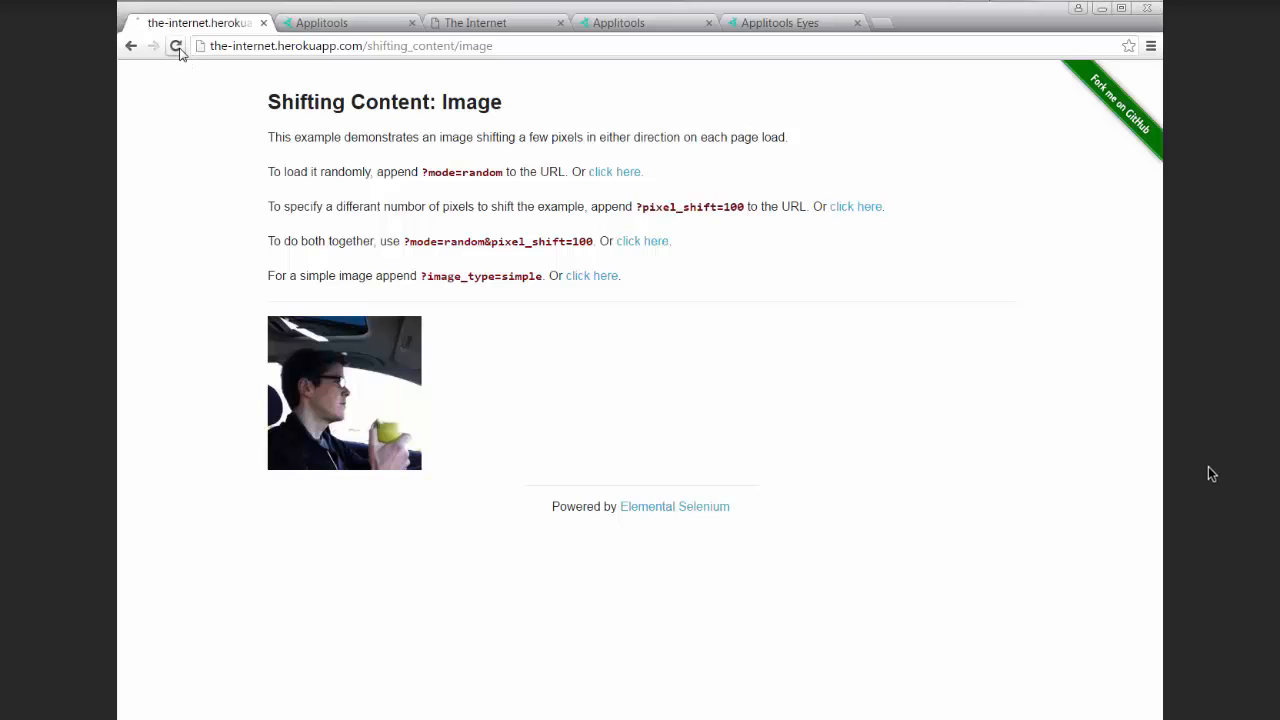
{"action": "left_click", "coordinate": [176, 46]}
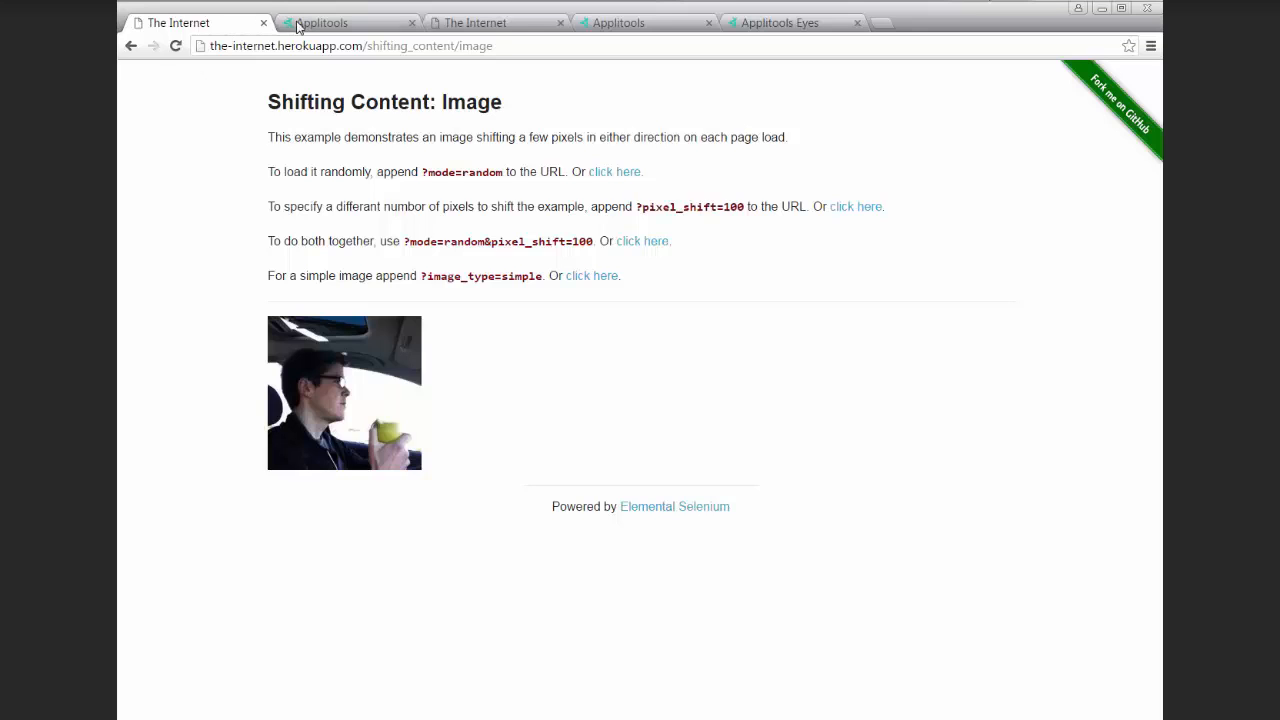
{"action": "left_click", "coordinate": [780, 22]}
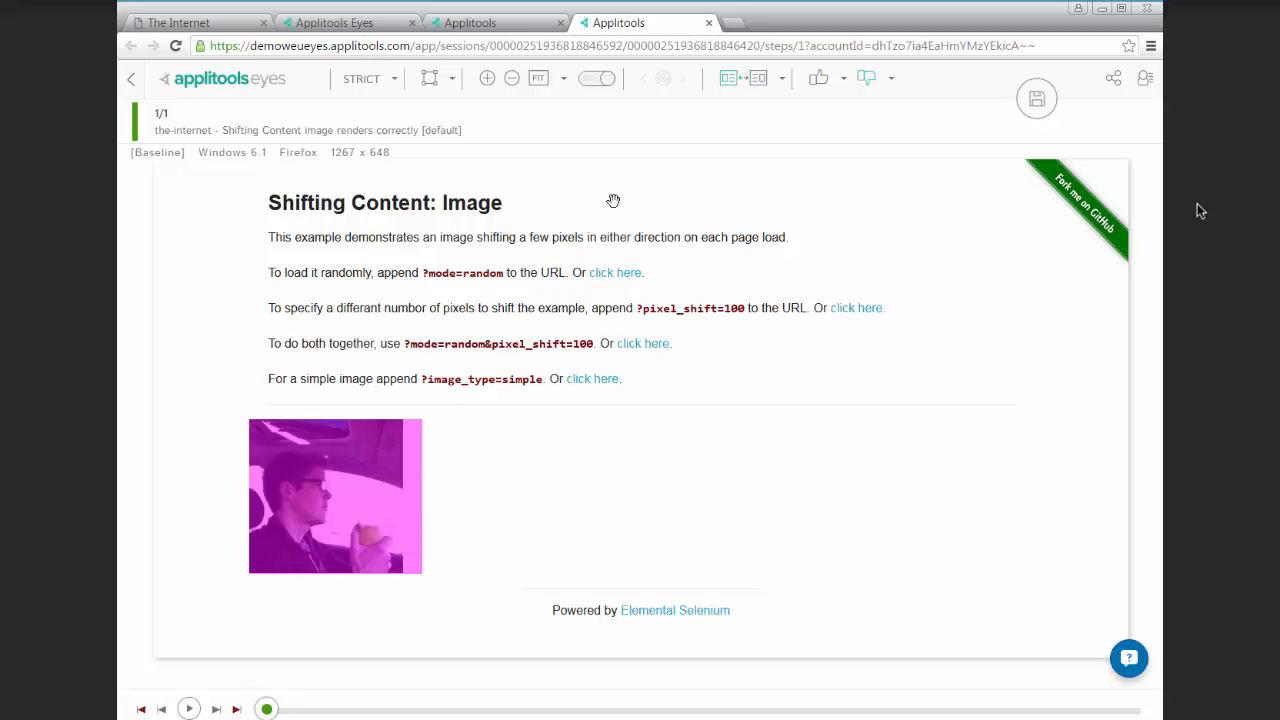
{"action": "mouse_move", "coordinate": [326, 468]}
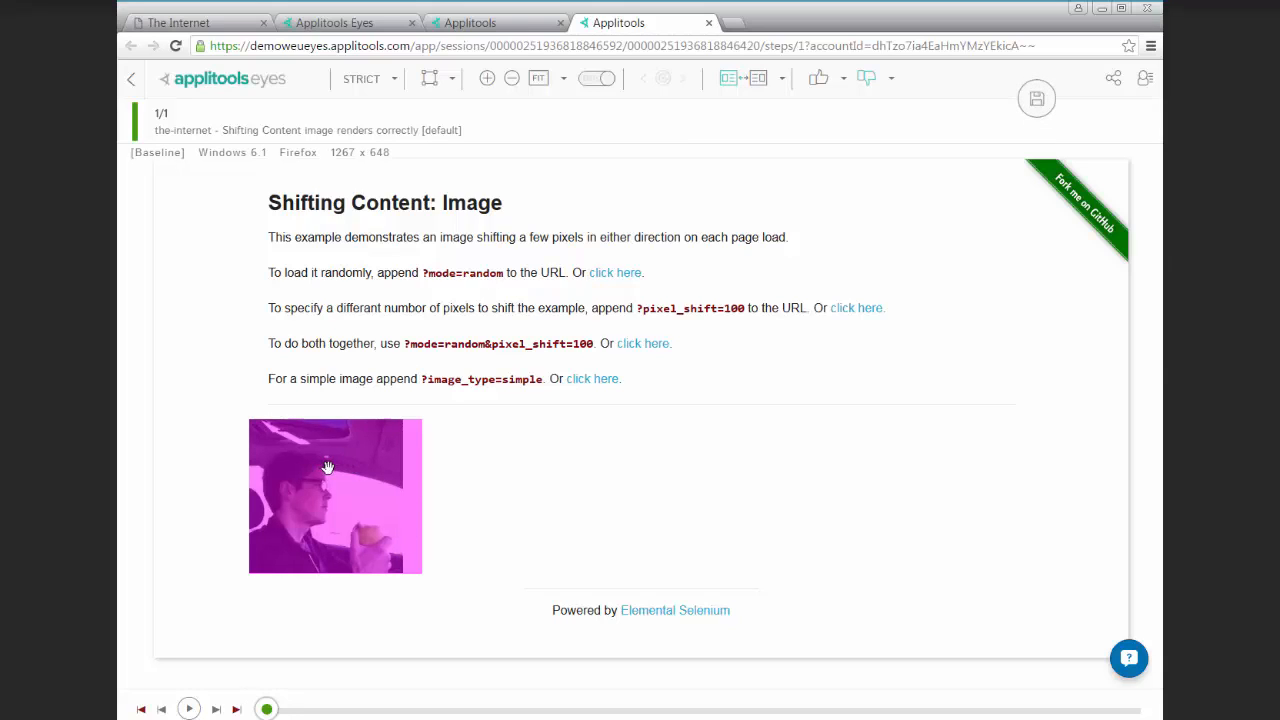
{"action": "mouse_move", "coordinate": [444, 96]}
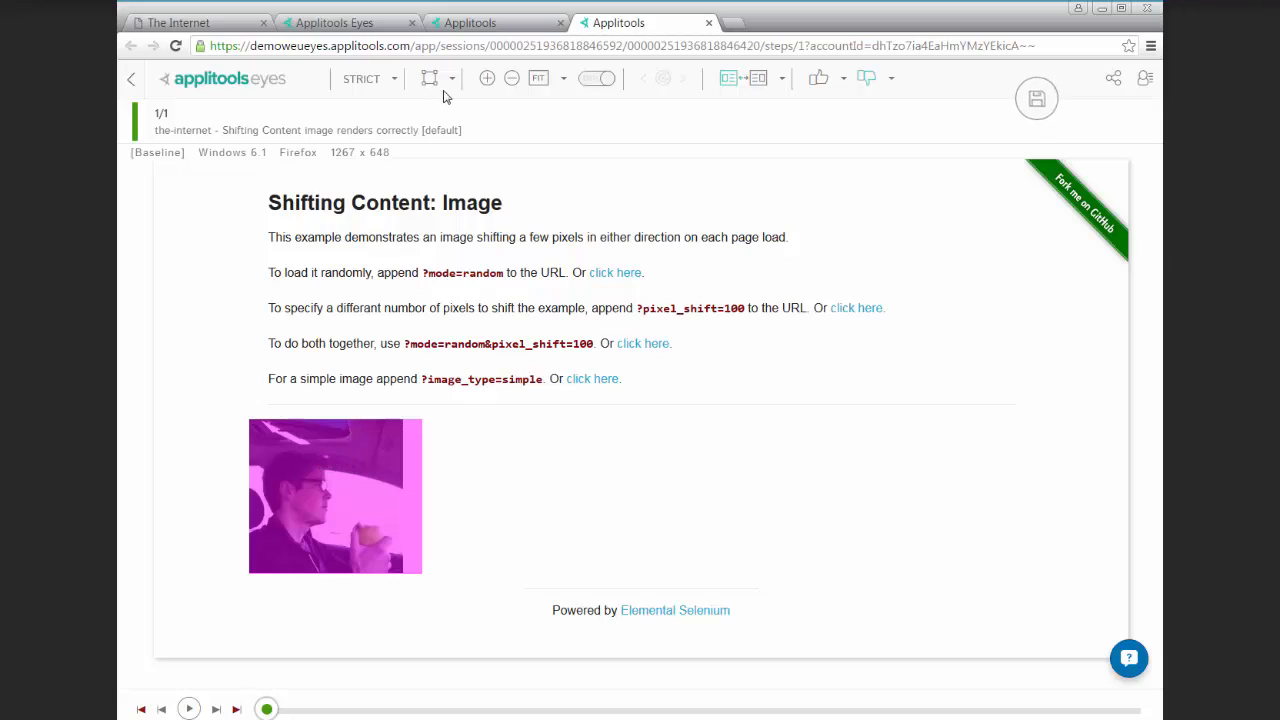
{"action": "mouse_move", "coordinate": [244, 386]}
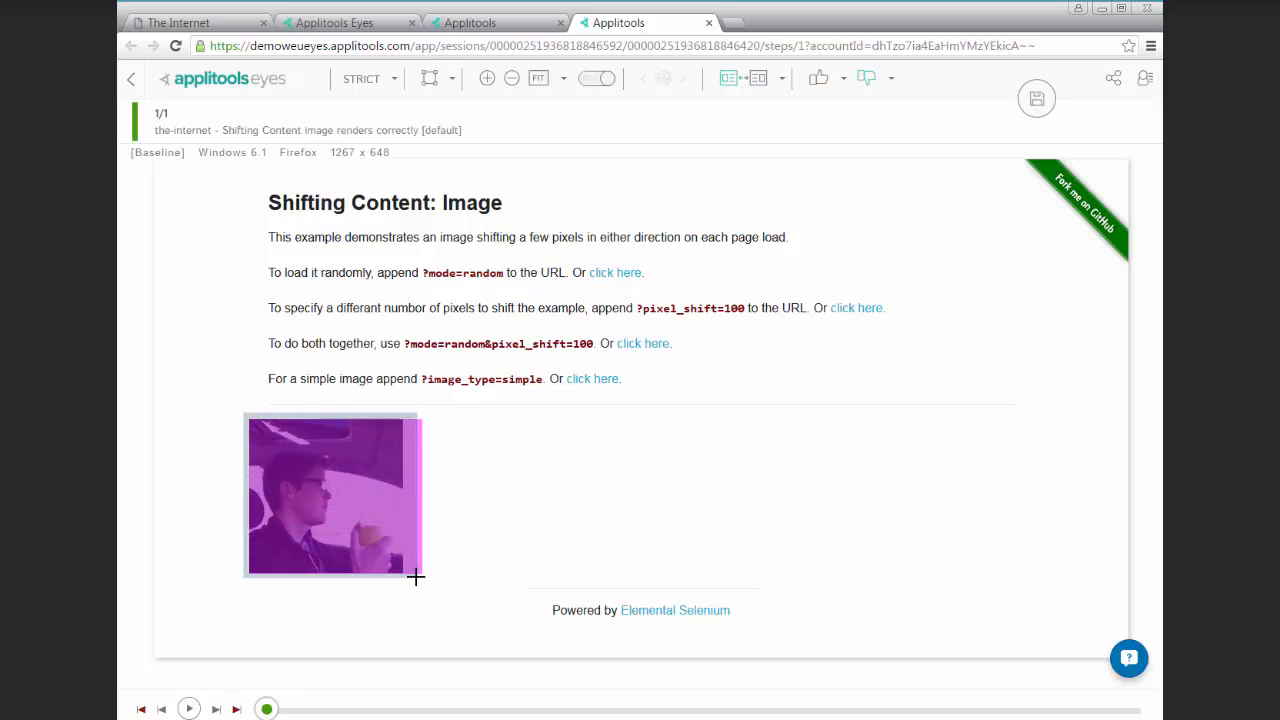
Mark the shifting image as a floating region and save it to the baseline.
{"action": "left_click", "coordinate": [334, 496]}
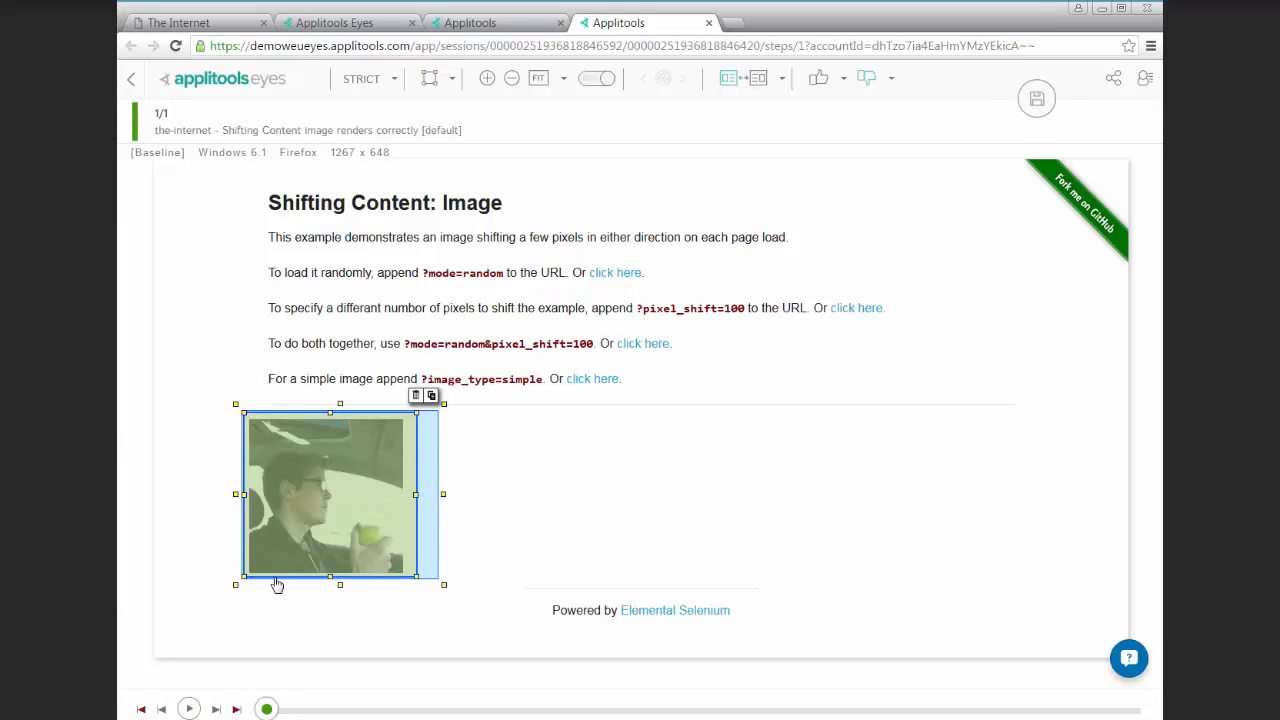
{"action": "mouse_move", "coordinate": [410, 468]}
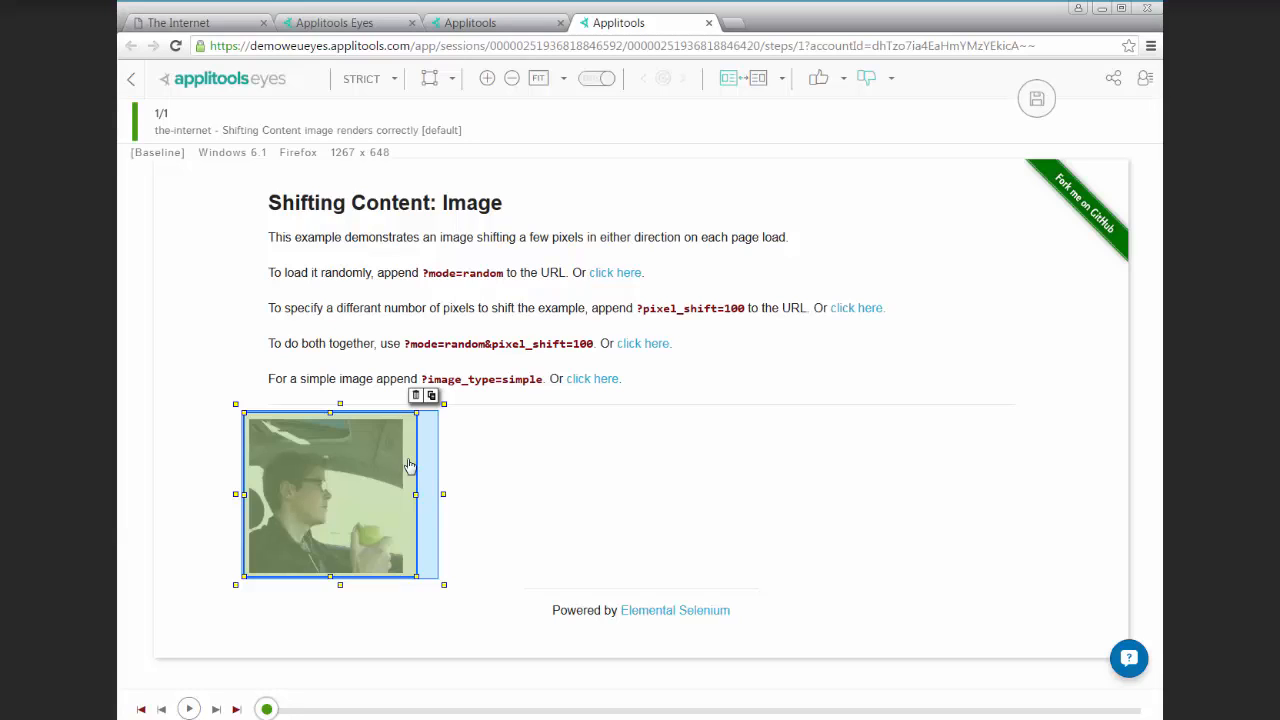
{"action": "mouse_move", "coordinate": [336, 480]}
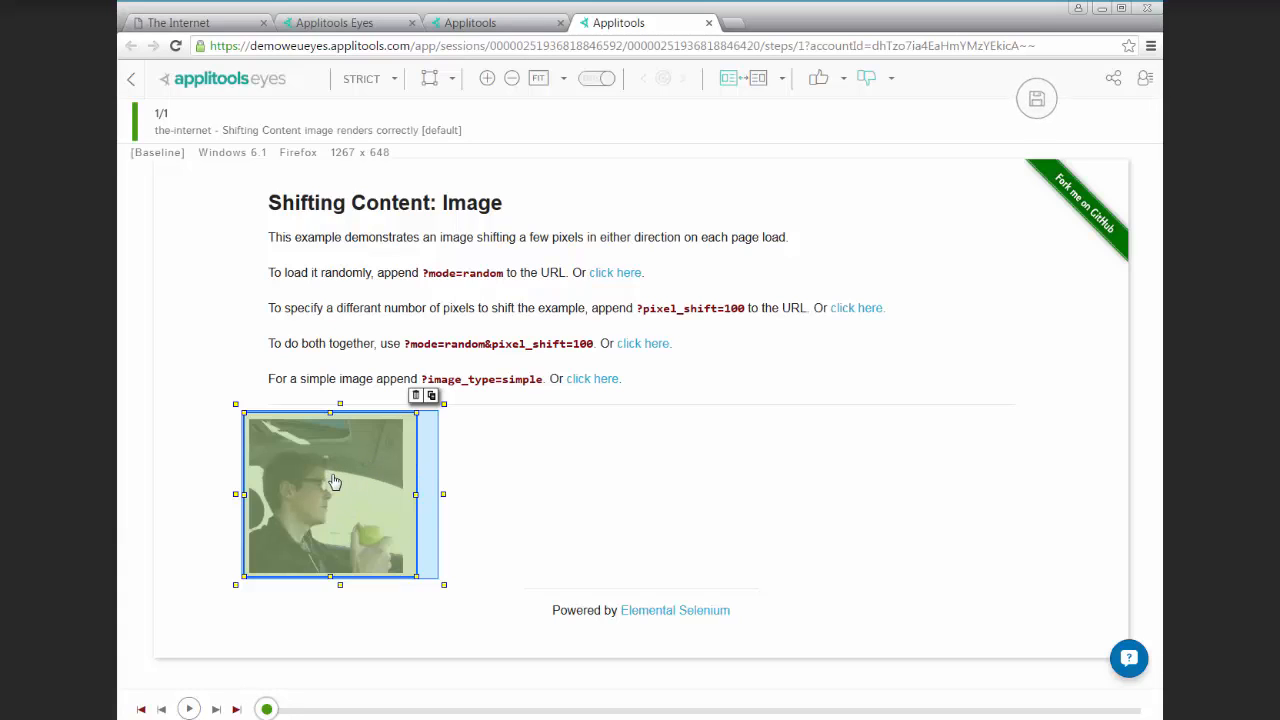
{"action": "mouse_move", "coordinate": [256, 472]}
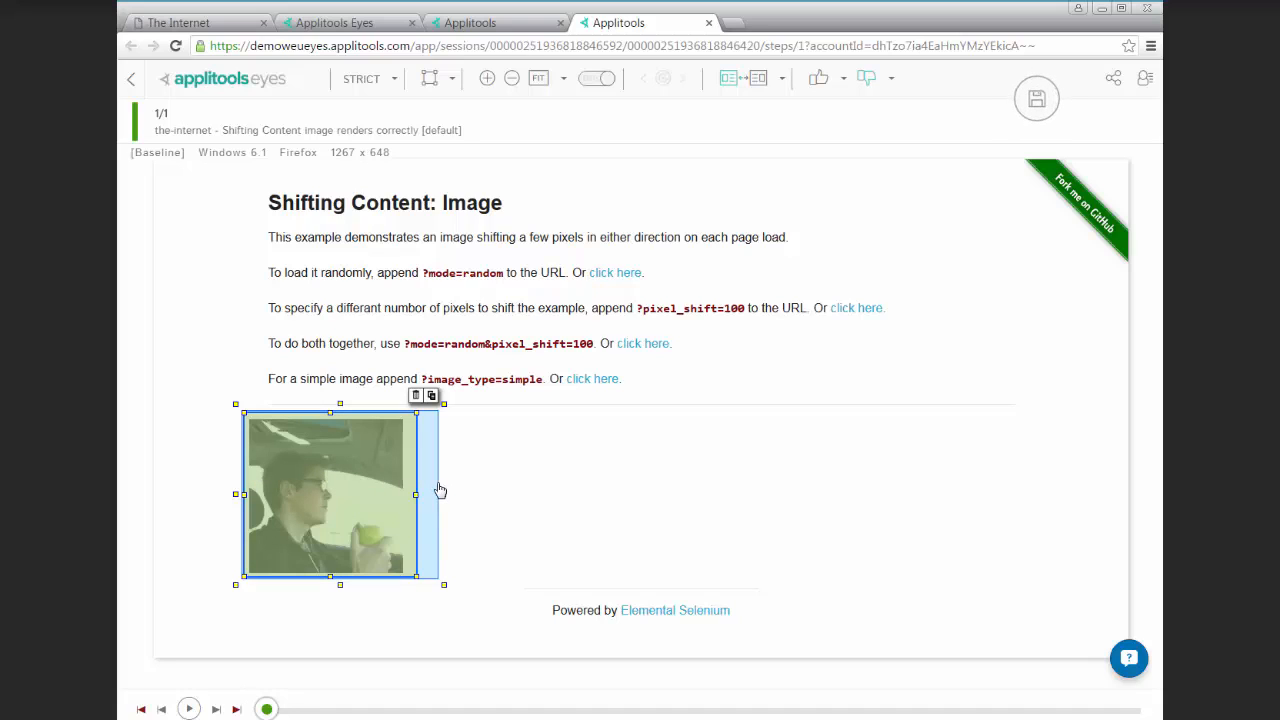
{"action": "mouse_move", "coordinate": [604, 120]}
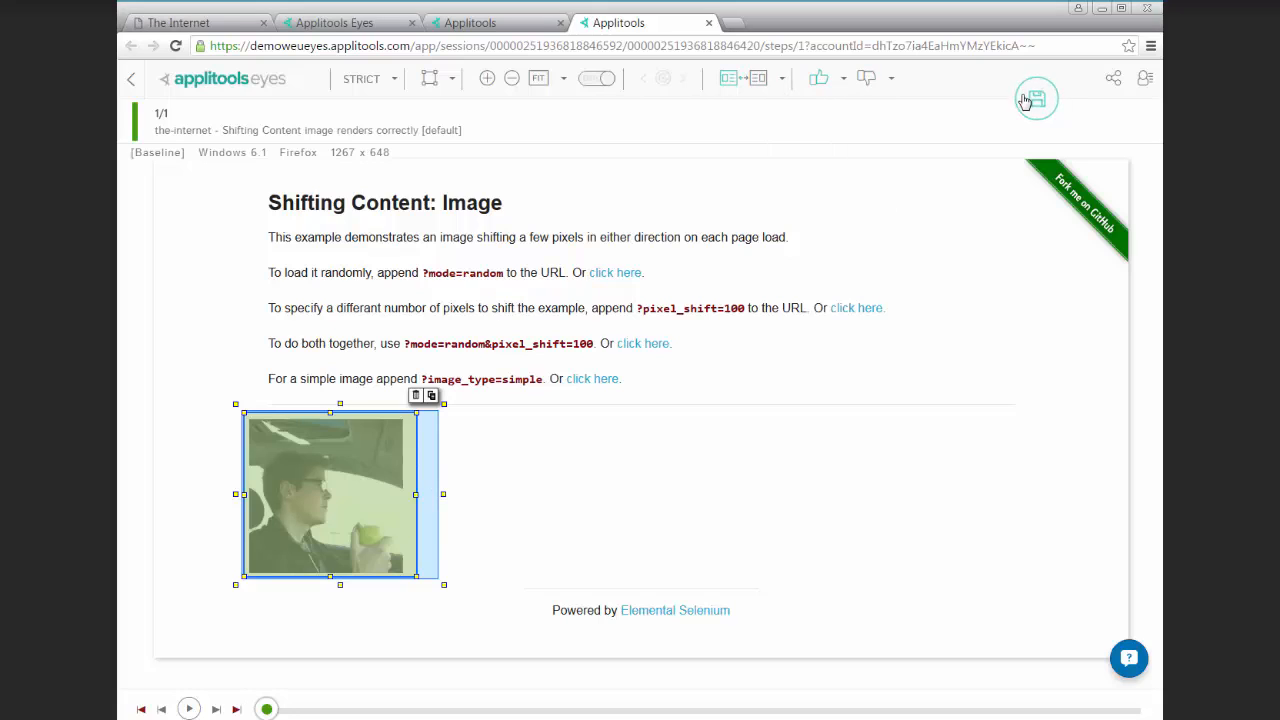
{"action": "left_click", "coordinate": [1036, 98]}
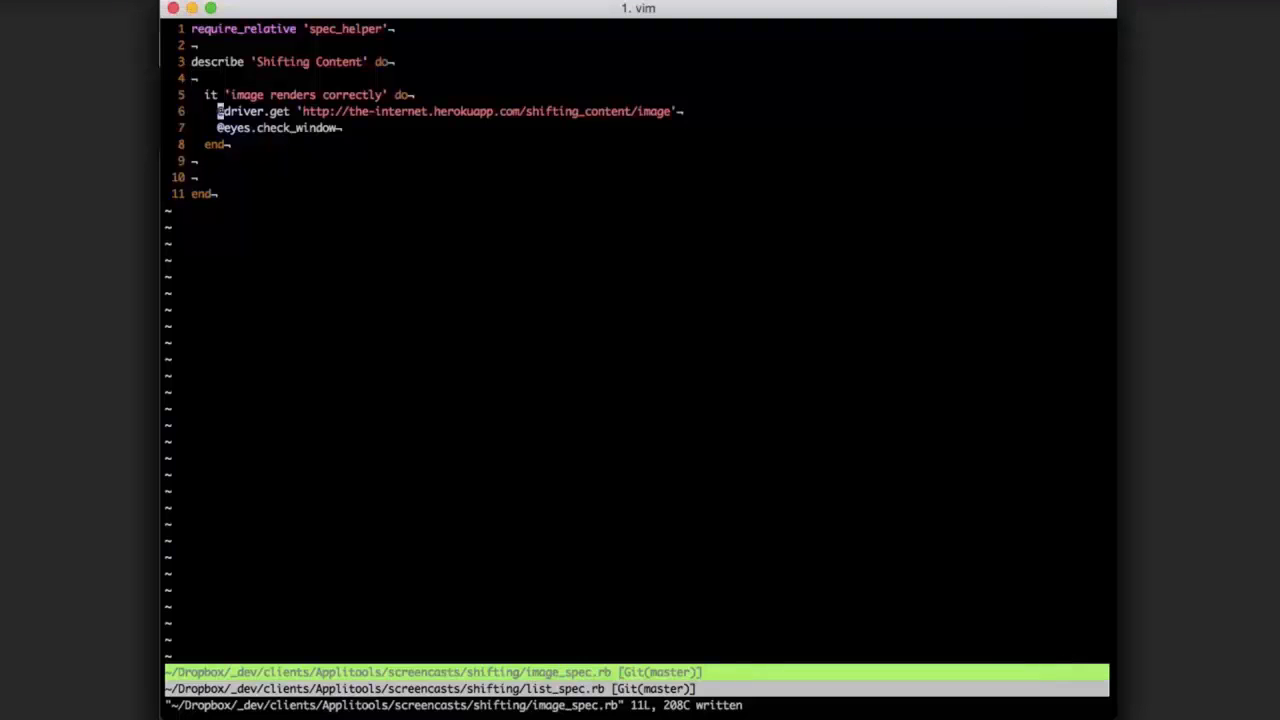
Rerun the image_spec.rb rendering test from Vim.
{"action": "key", "text": "V"}
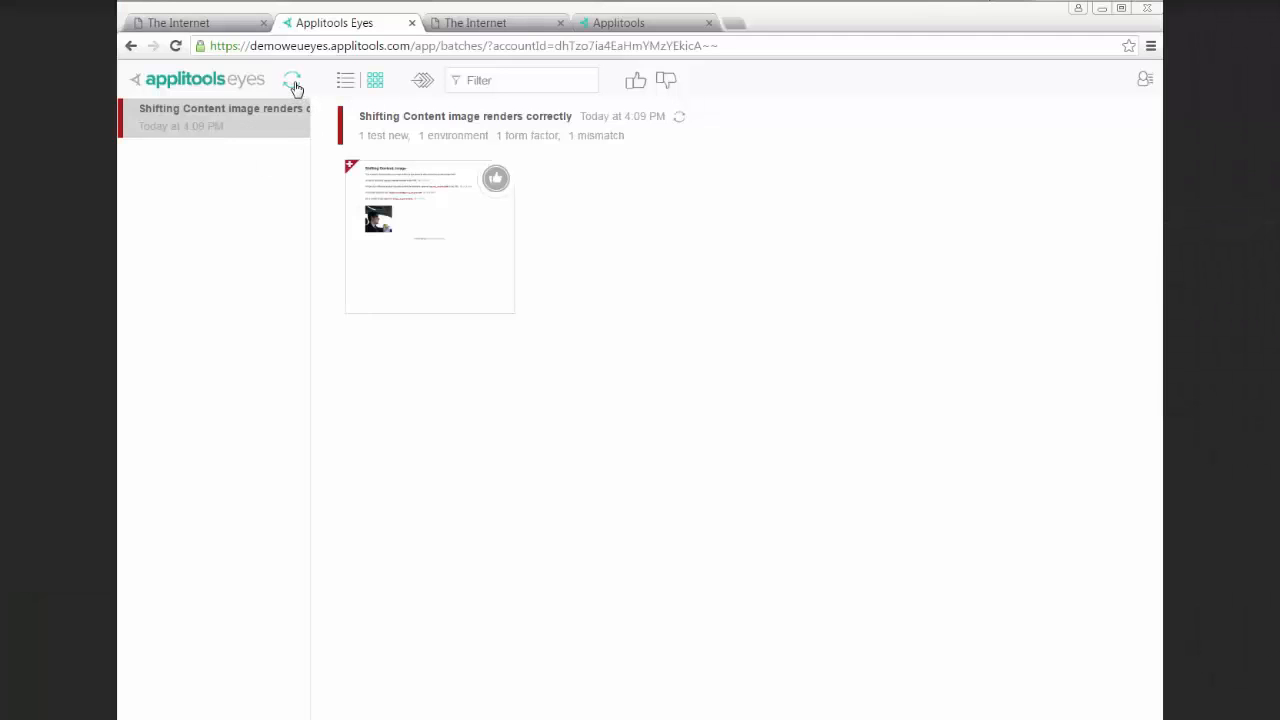
Refresh the results list and enlarge the Shifting Content image step to inspect the floating region.
{"action": "left_click", "coordinate": [428, 236]}
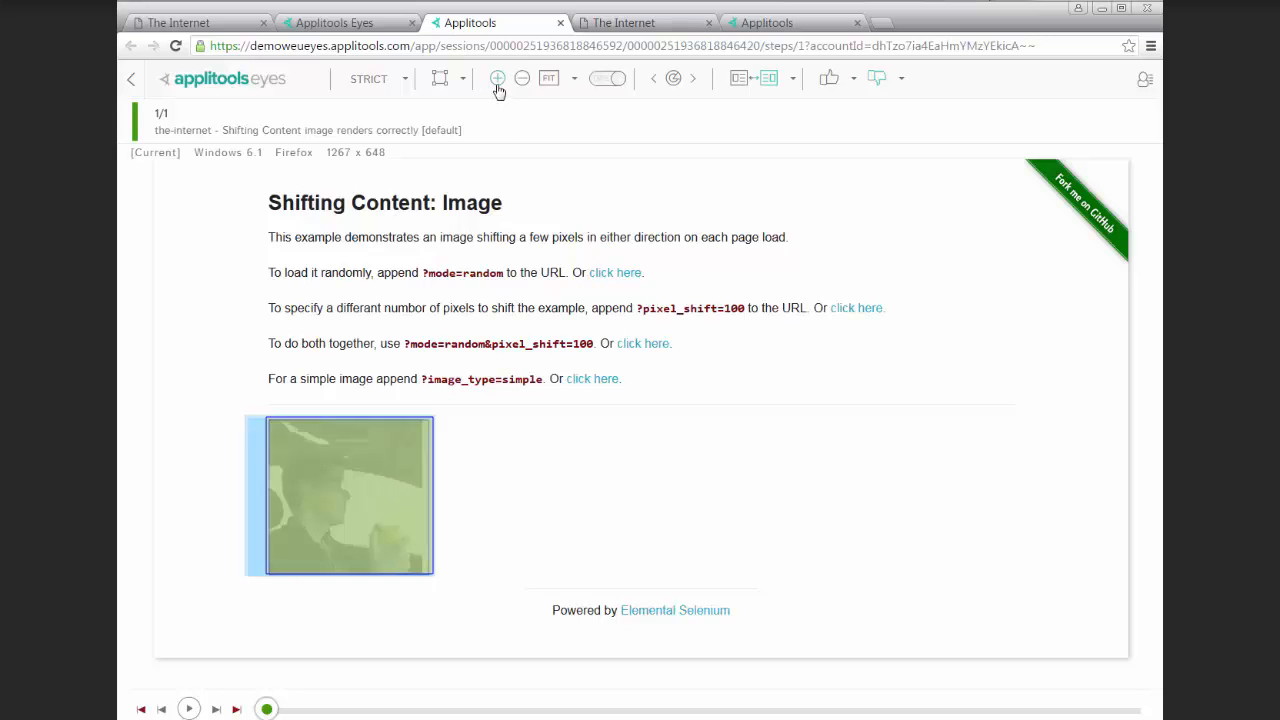
{"action": "left_click", "coordinate": [496, 78]}
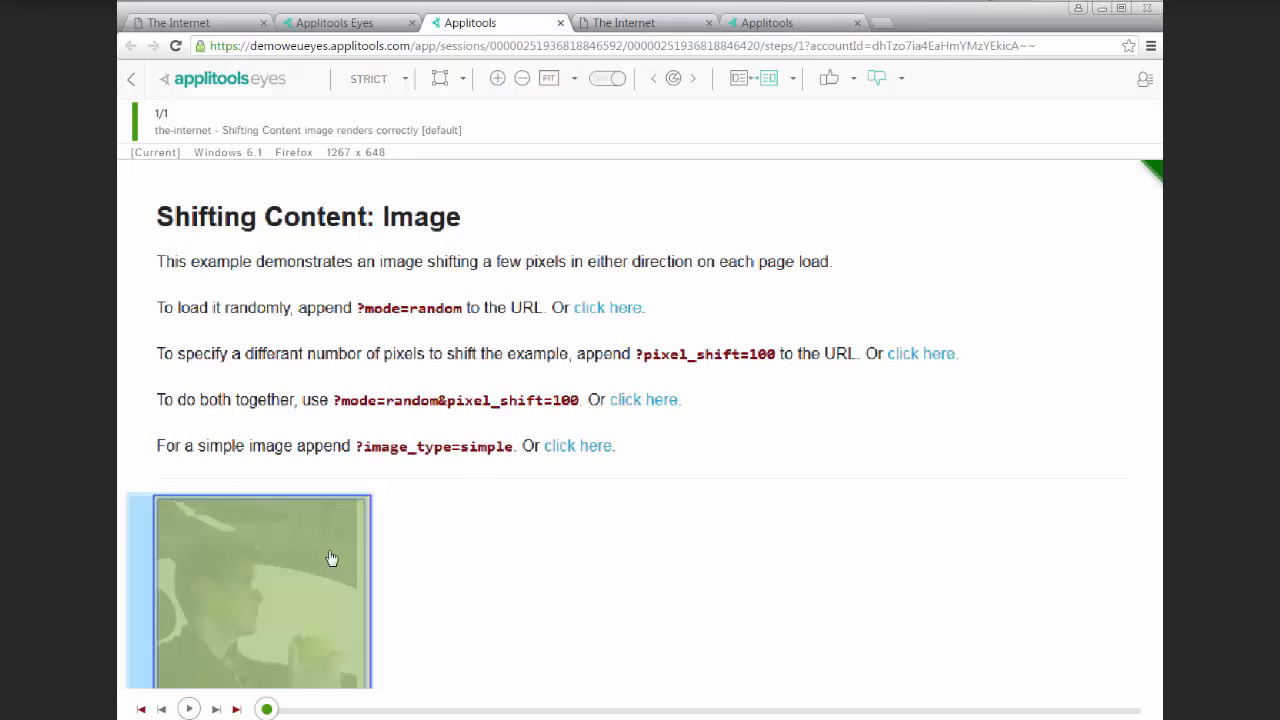
{"action": "scroll", "scroll_direction": "down", "scroll_amount": 3}
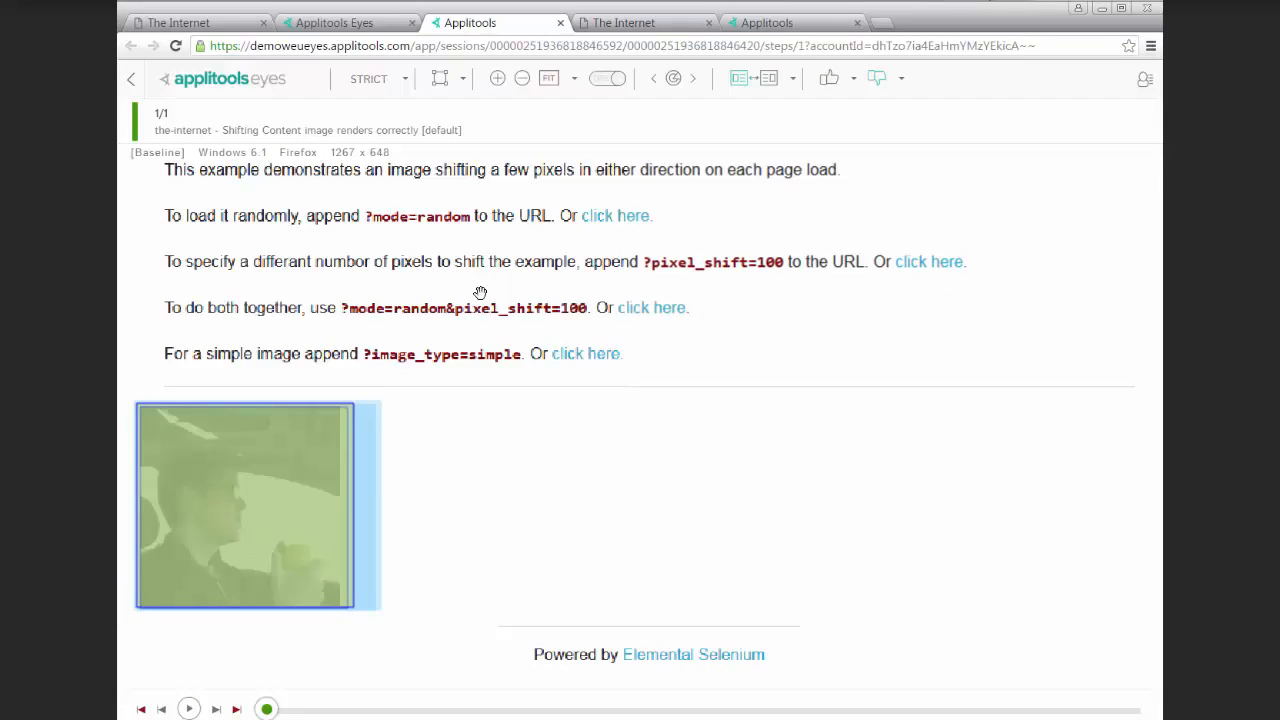
{"action": "mouse_move", "coordinate": [624, 22]}
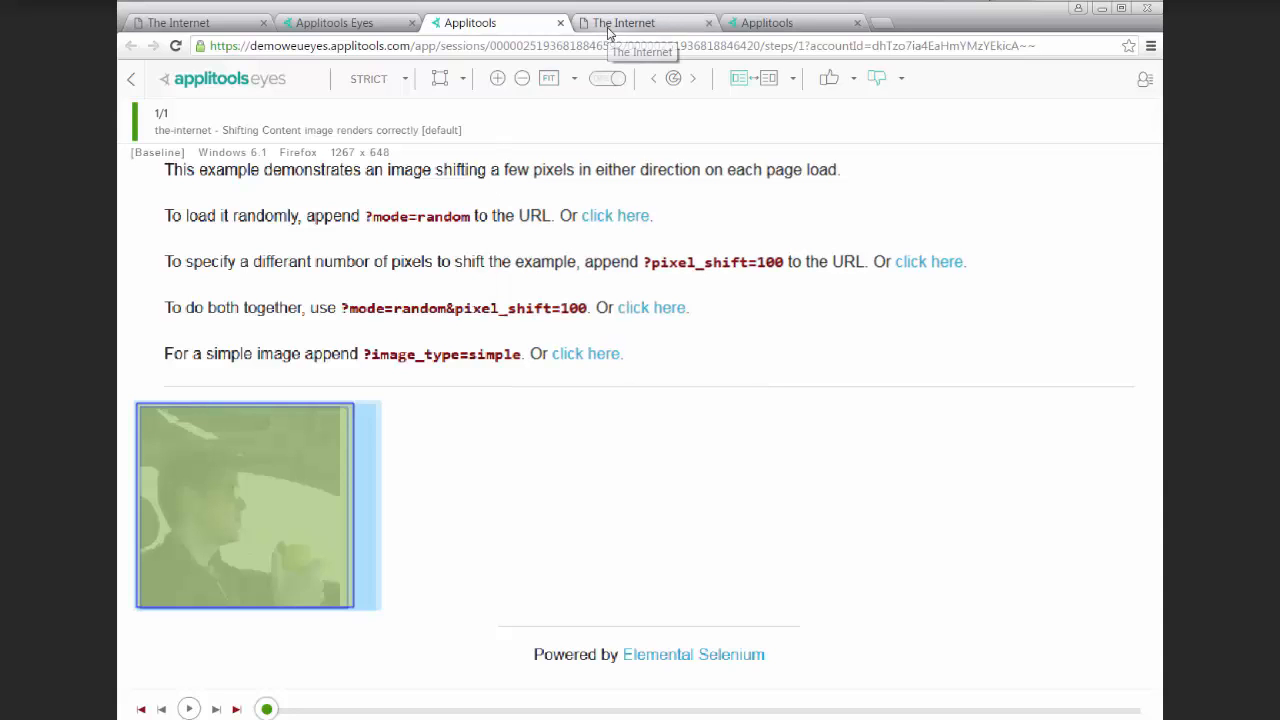
Switch to the Shifting Content: List example page and reload it to reshuffle the items.
{"action": "left_click", "coordinate": [640, 22]}
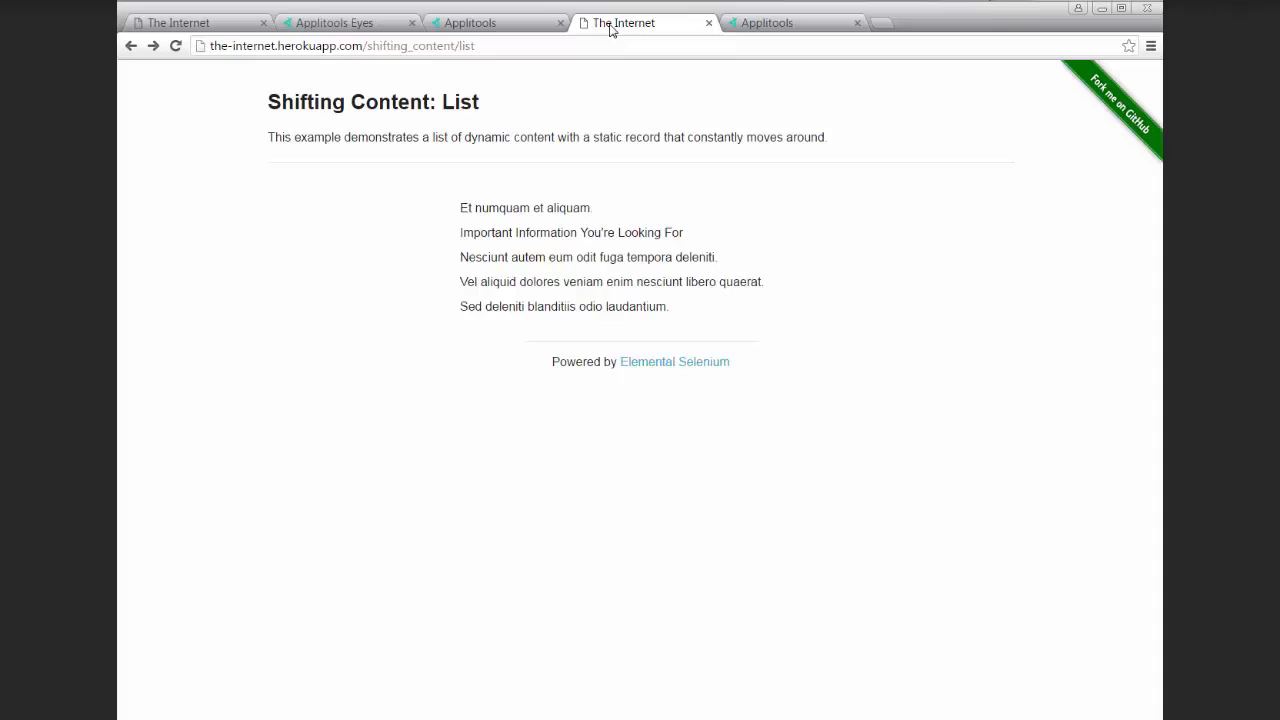
{"action": "mouse_move", "coordinate": [612, 218]}
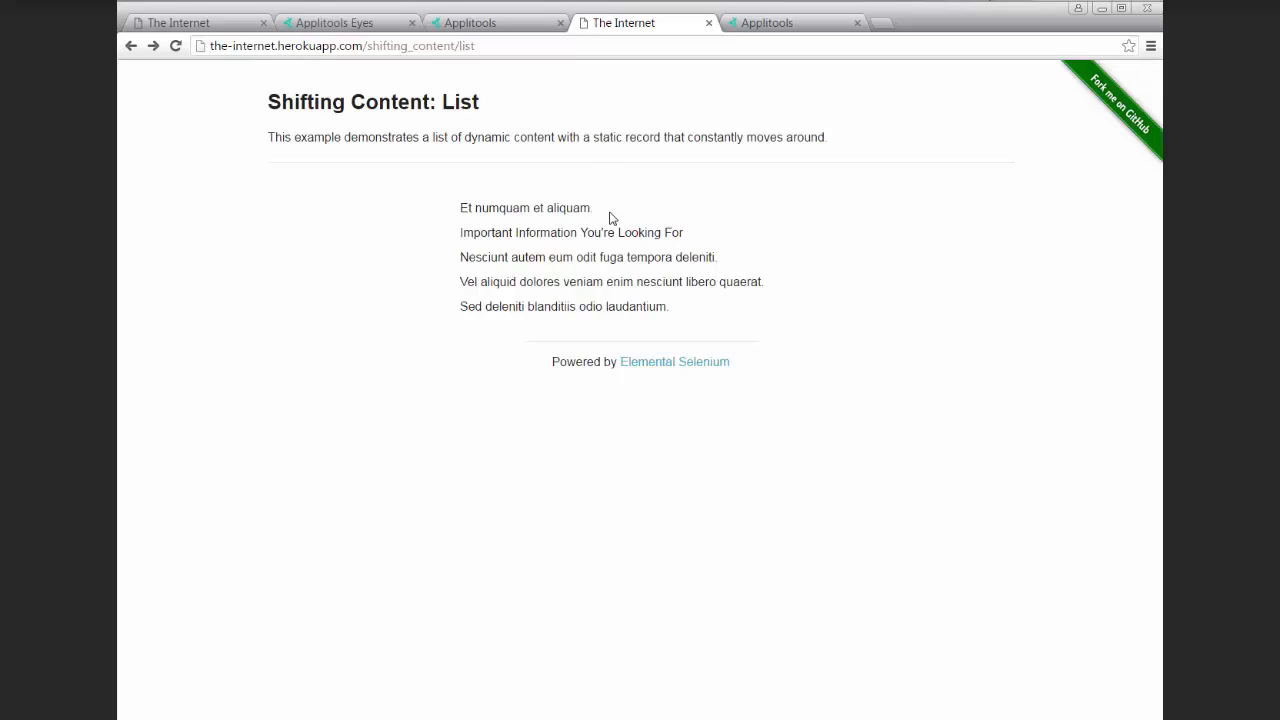
{"action": "mouse_move", "coordinate": [604, 218]}
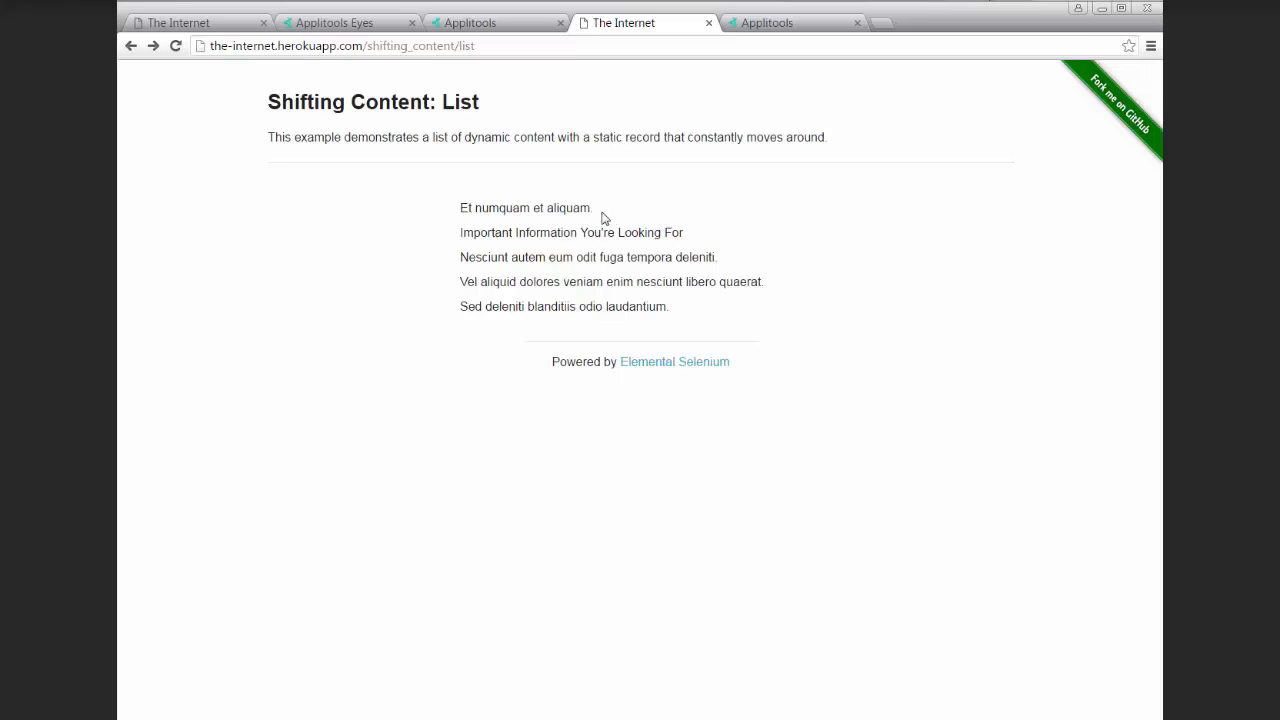
{"action": "mouse_move", "coordinate": [448, 322]}
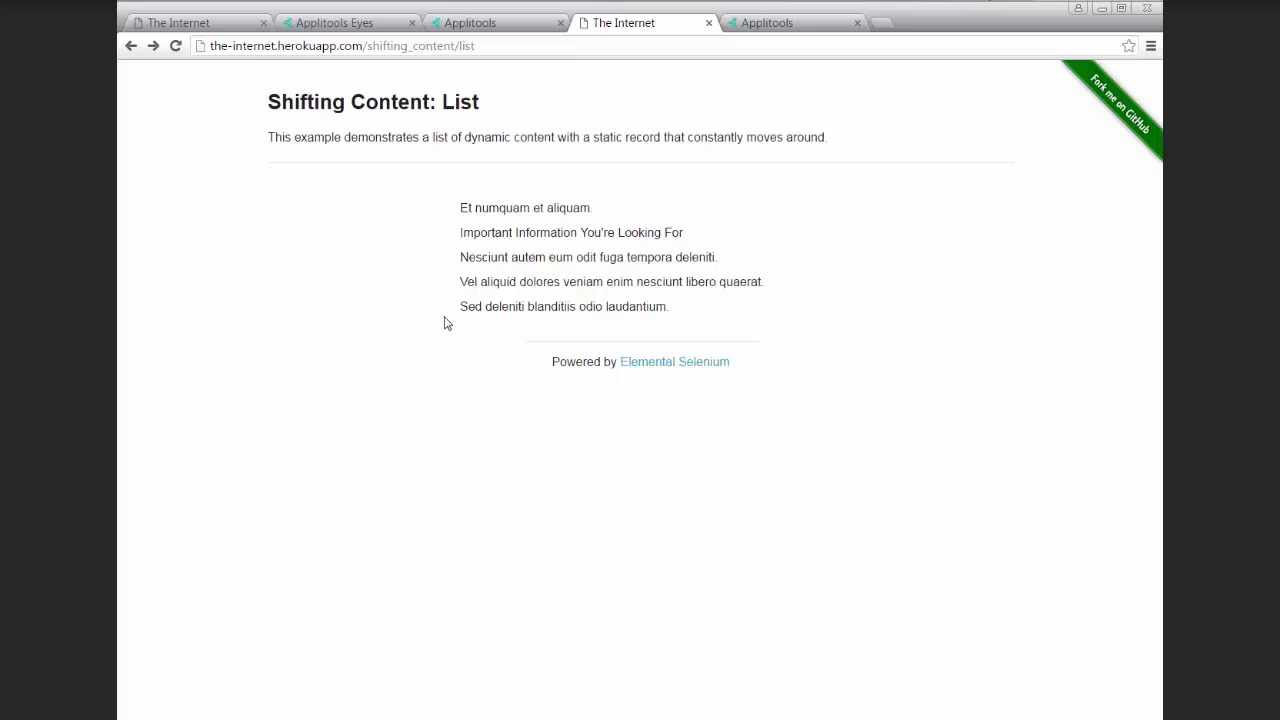
{"action": "double_click", "coordinate": [476, 232]}
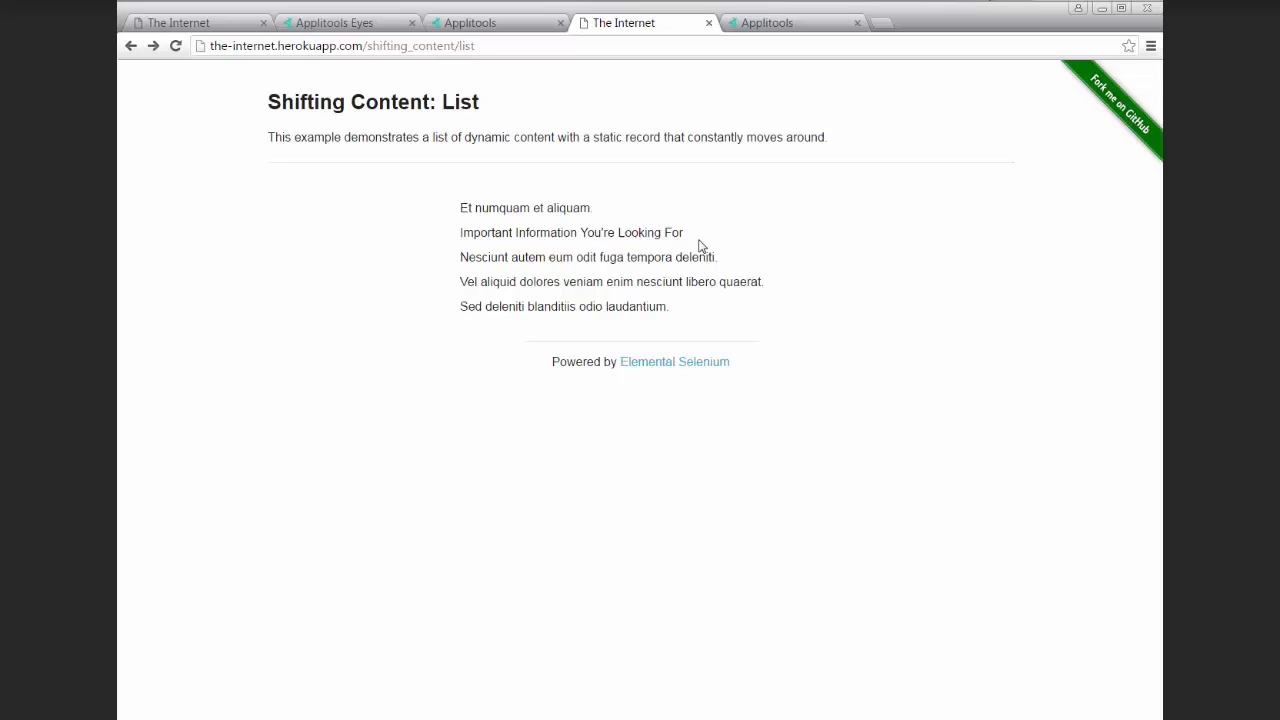
{"action": "mouse_move", "coordinate": [356, 216]}
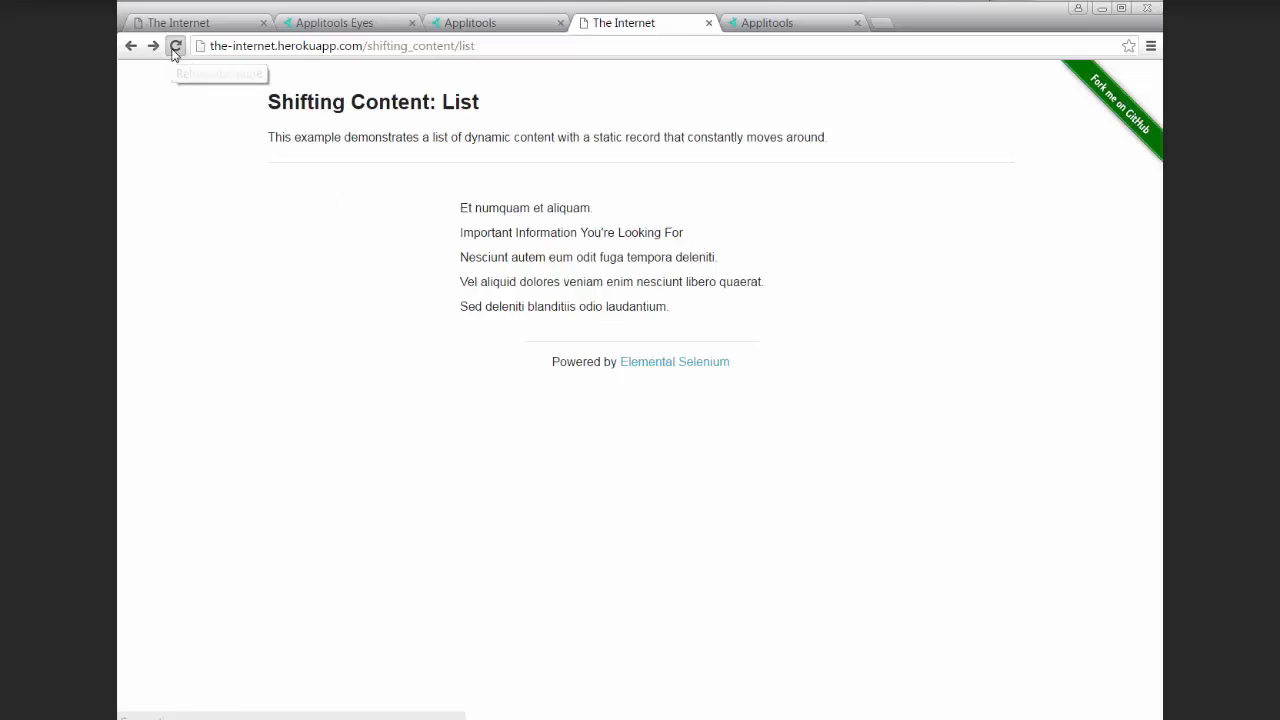
{"action": "left_click", "coordinate": [176, 46]}
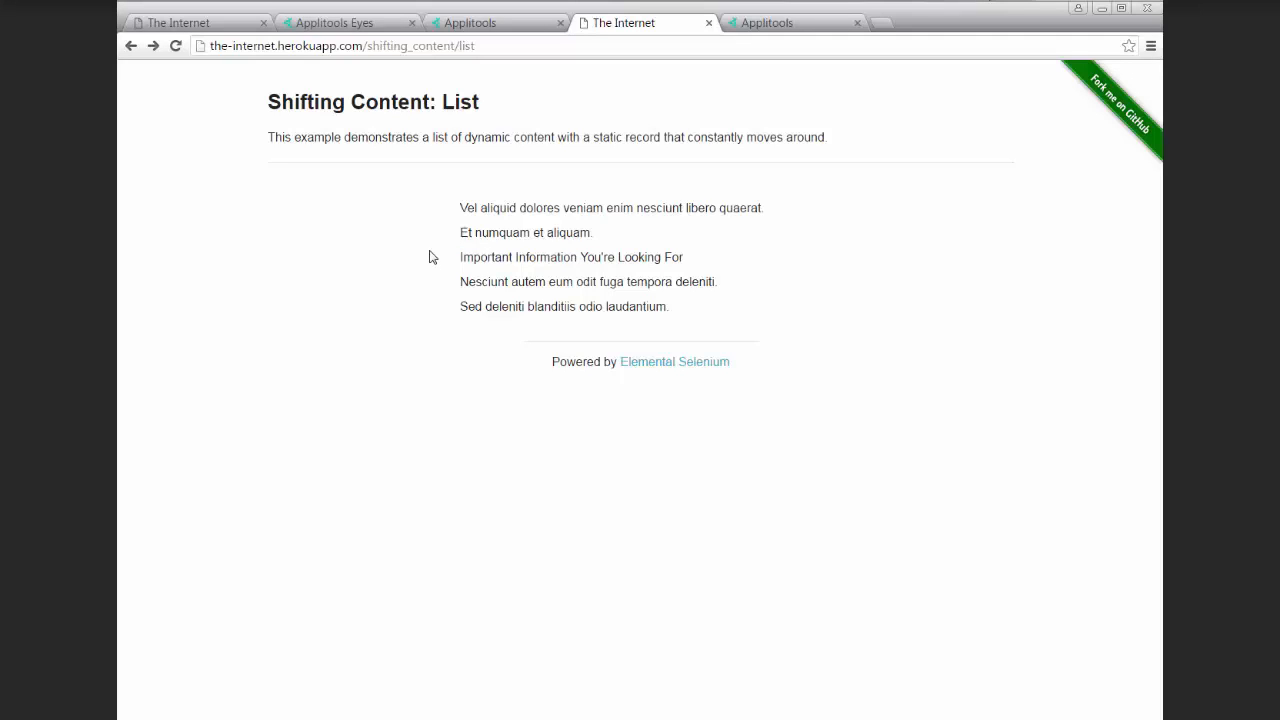
{"action": "mouse_move", "coordinate": [480, 210]}
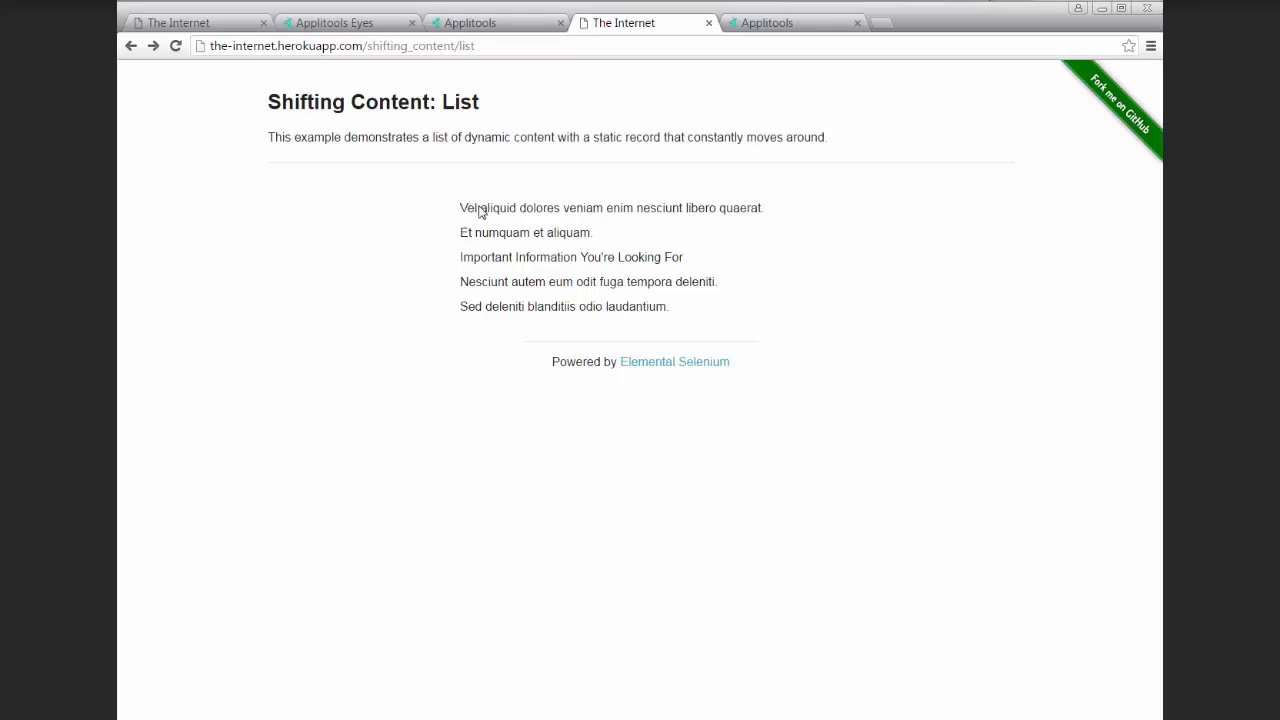
Return to the list test's results and select the current image of the list step.
{"action": "left_click", "coordinate": [470, 22]}
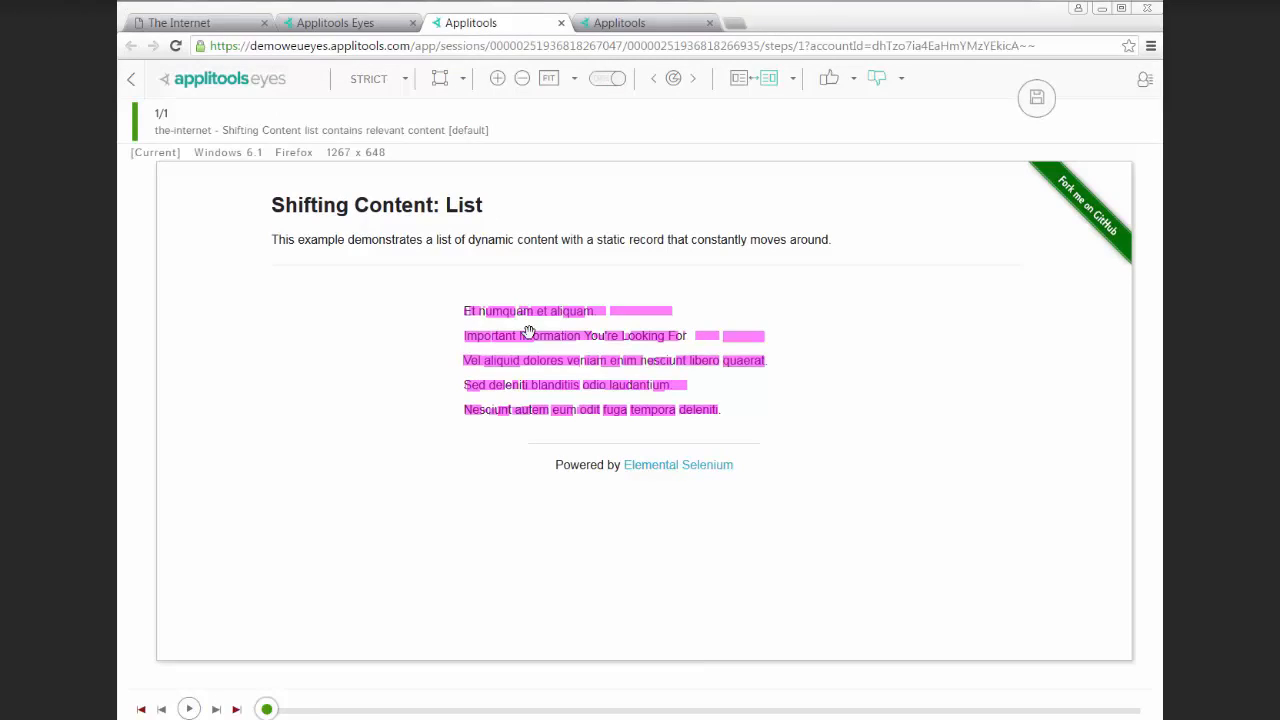
{"action": "left_click", "coordinate": [440, 78]}
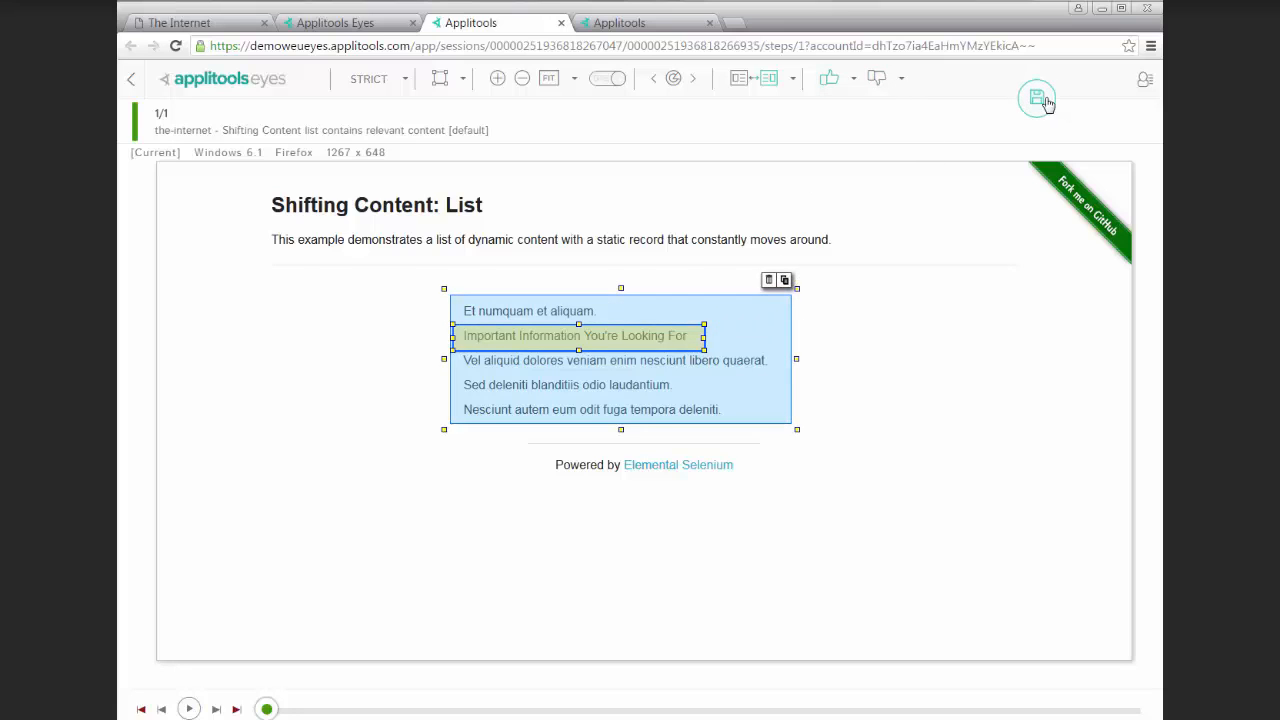
{"action": "mouse_move", "coordinate": [1036, 98]}
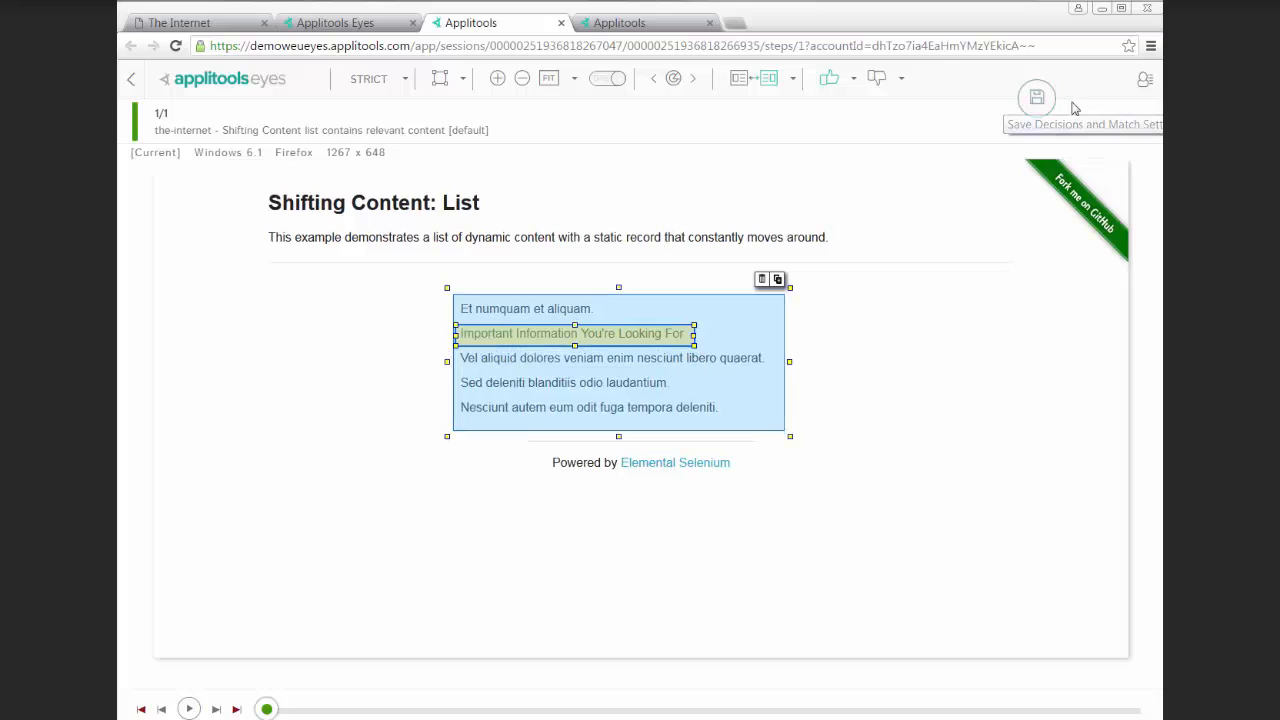
{"action": "mouse_move", "coordinate": [1036, 98]}
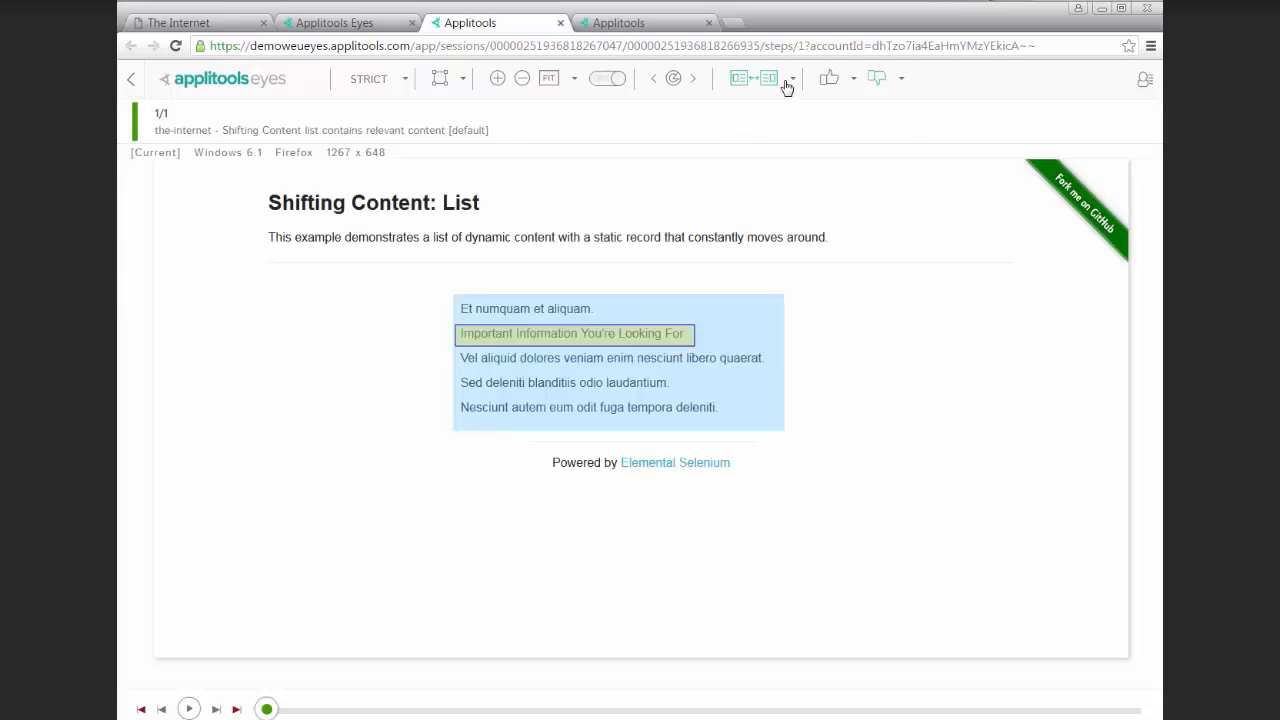
Show baseline and current list screenshots together and enlarge them.
{"action": "left_click", "coordinate": [790, 78]}
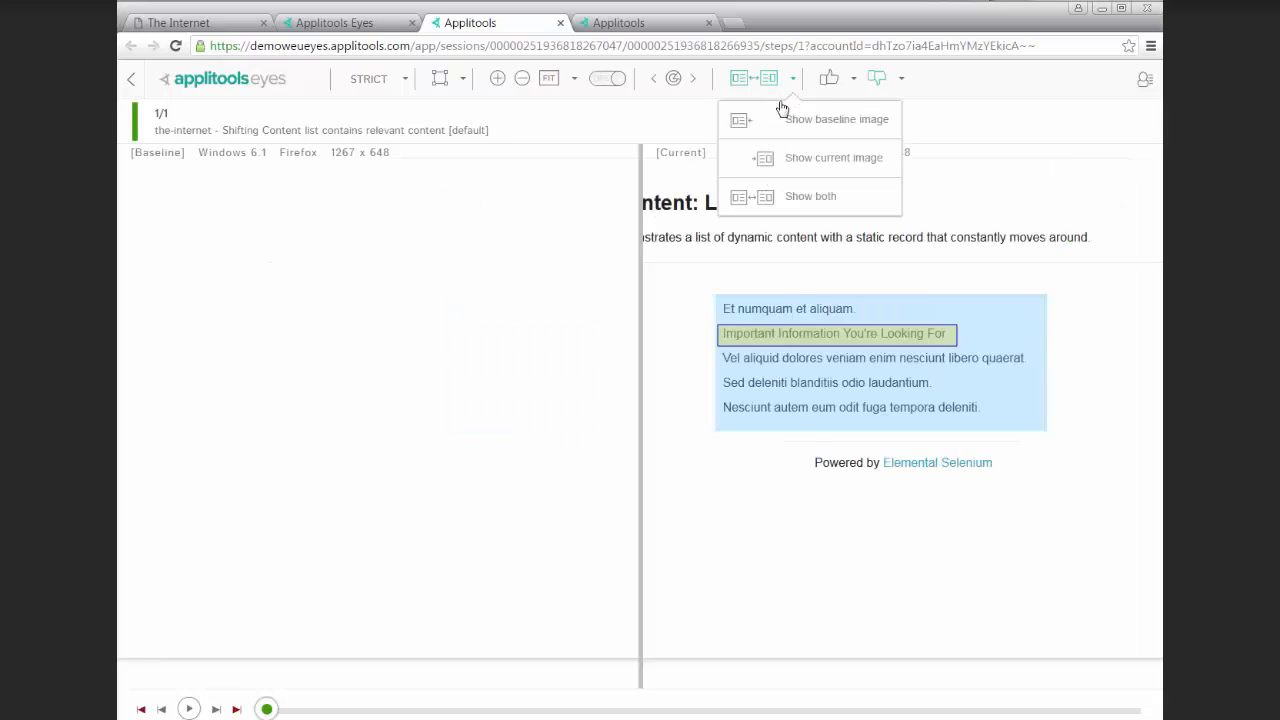
{"action": "left_click", "coordinate": [810, 196]}
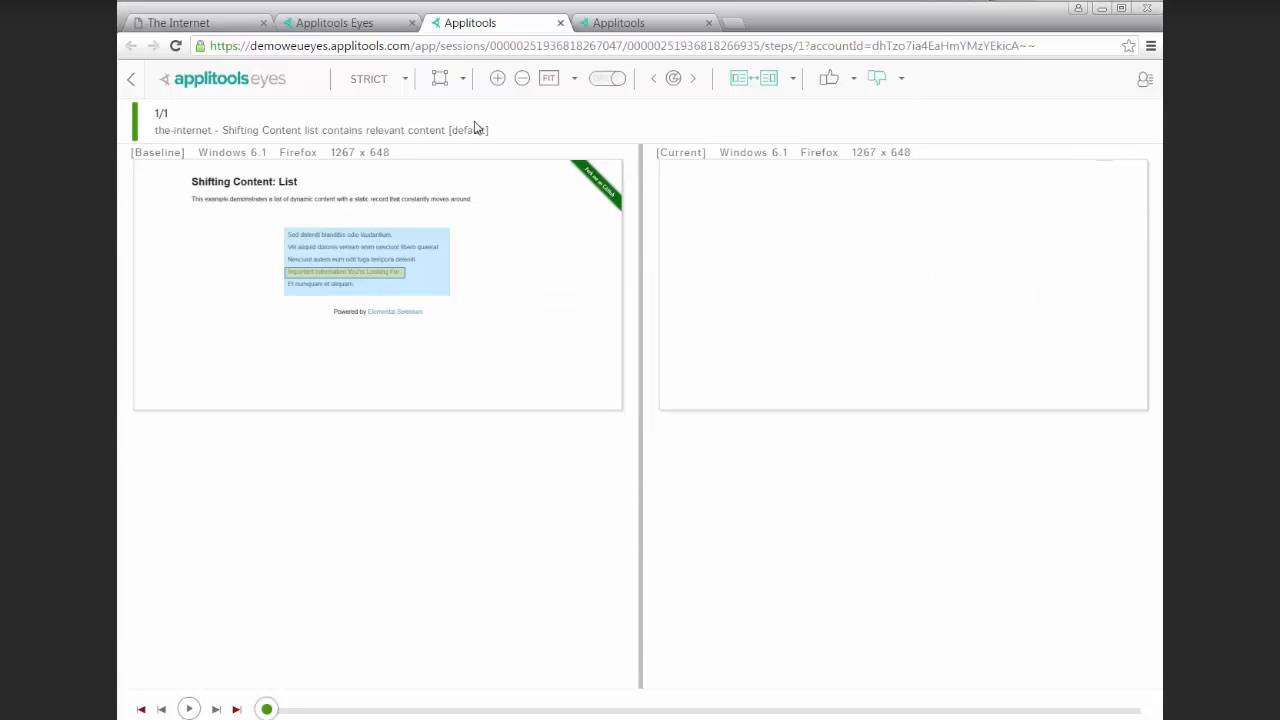
{"action": "left_click", "coordinate": [496, 78]}
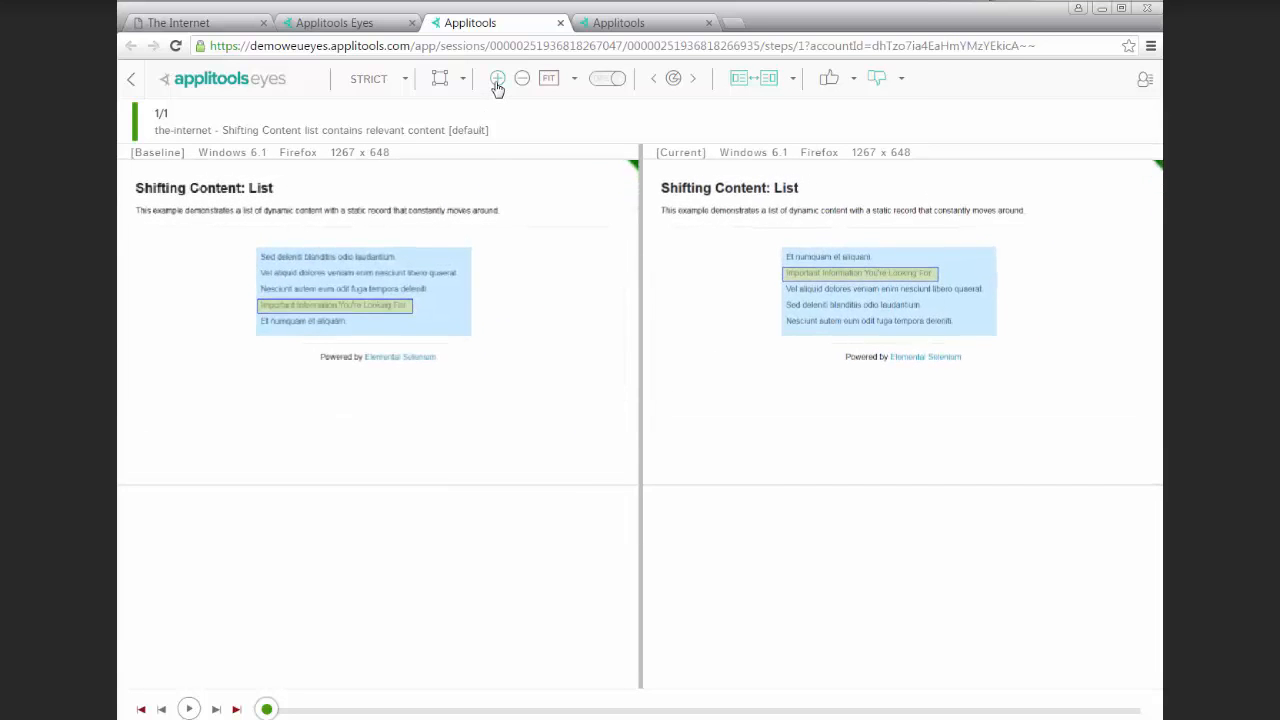